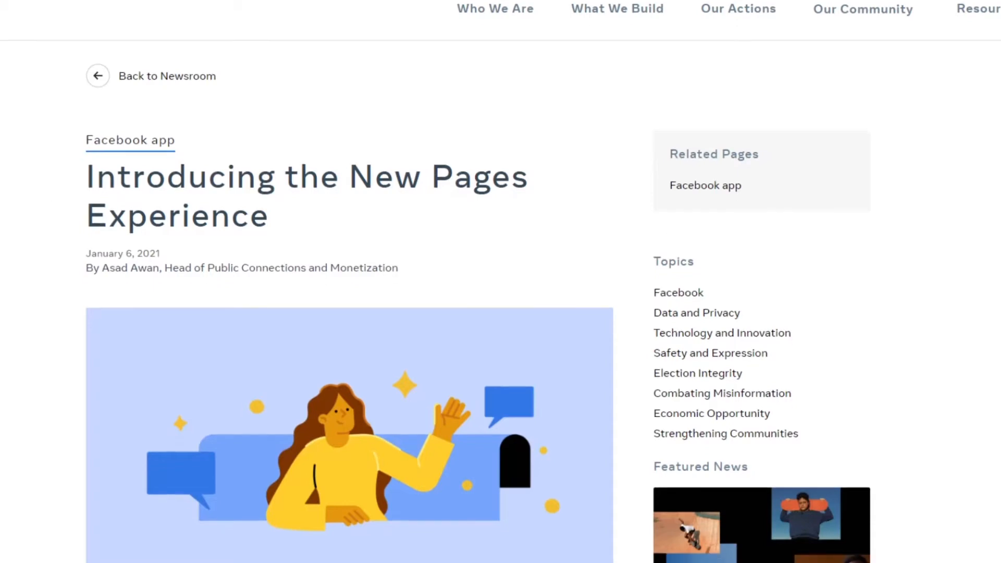
Scroll the New Pages Experience article and highlight the redesigned Pages experience phrase.
scroll("down", 3)
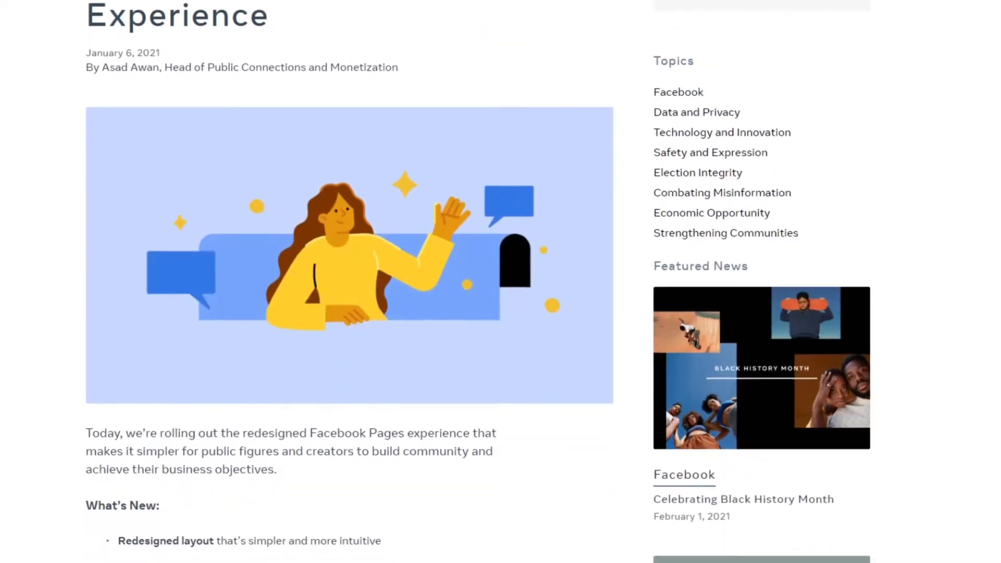
scroll("down", 3)
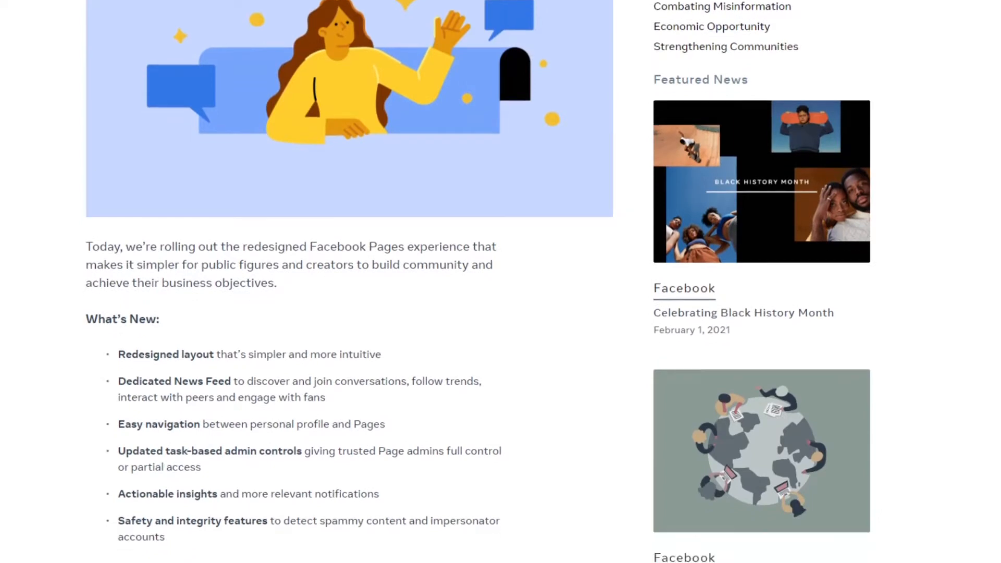
scroll("down", 3)
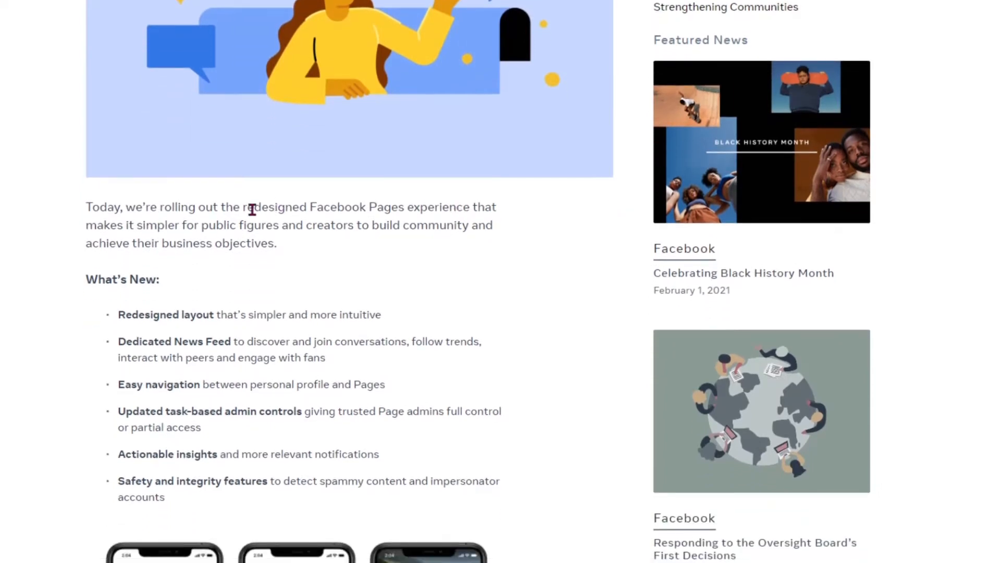
left_click_drag(246, 207, 469, 207)
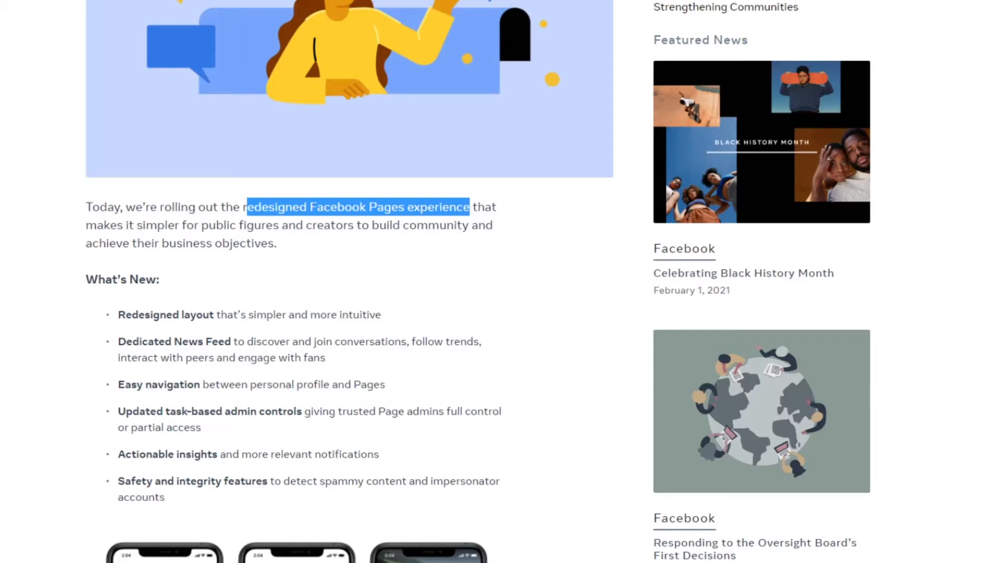
scroll("down", 3)
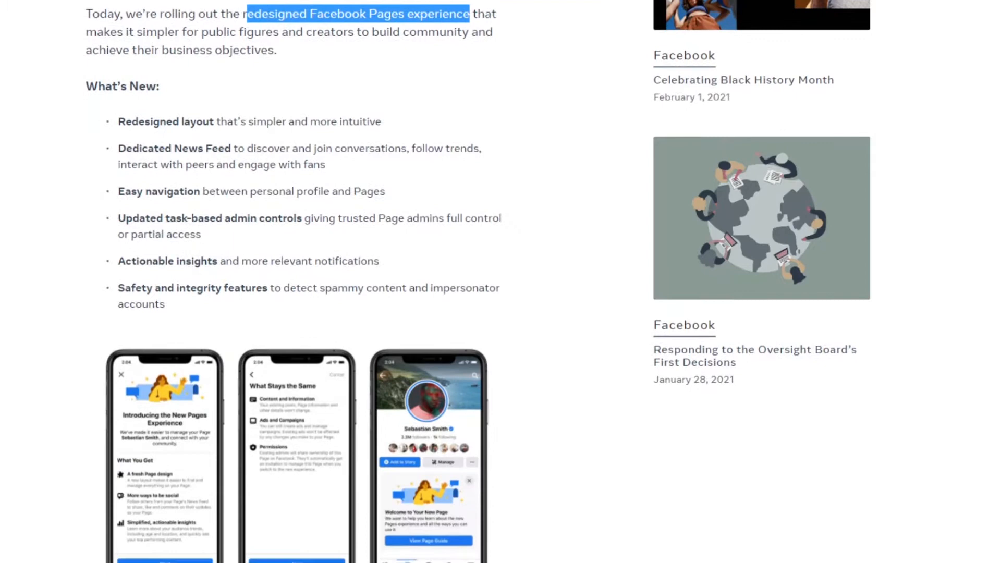
scroll("down", 3)
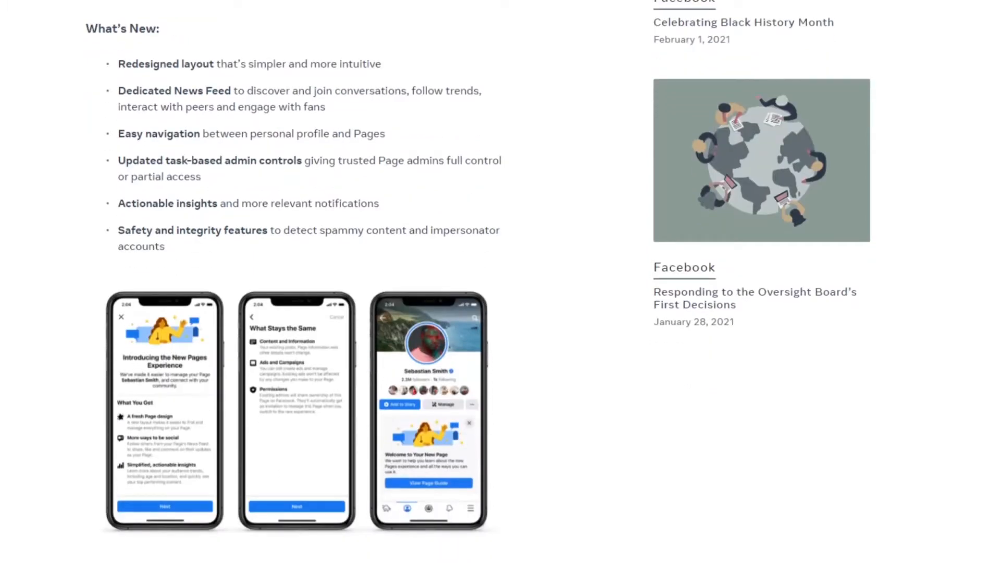
scroll("down", 3)
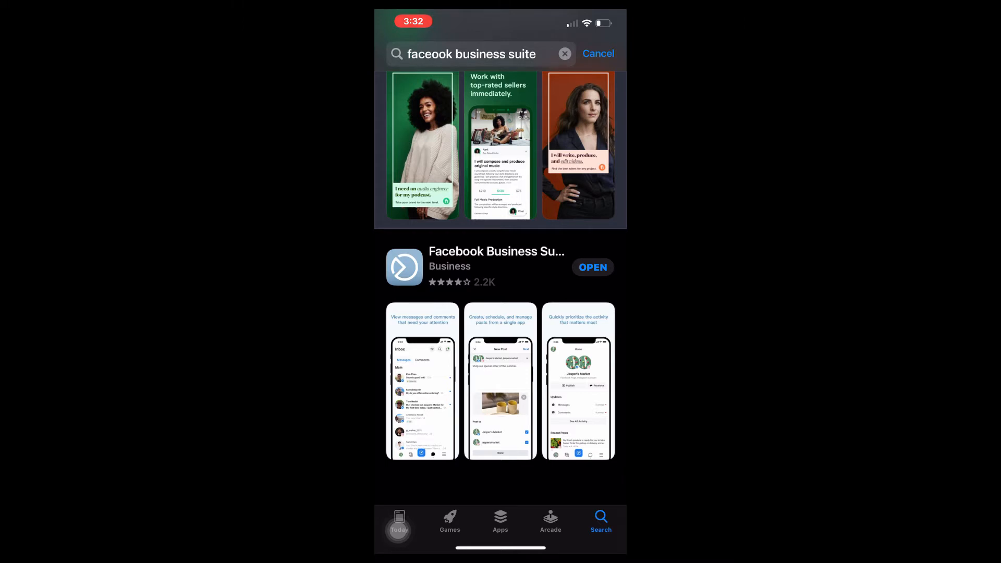
Open Facebook Business Suite from the App Store search results.
left_click(593, 268)
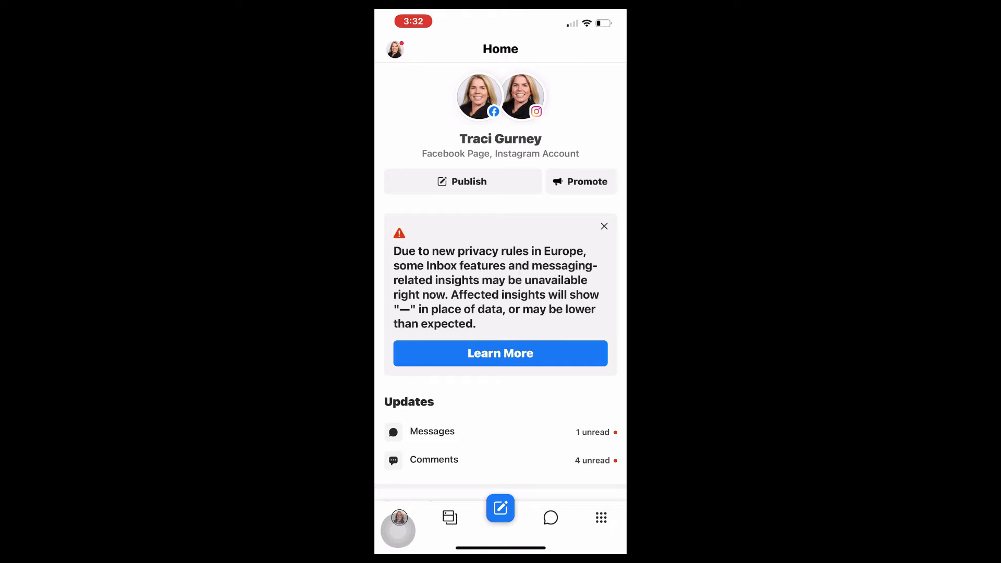
left_click(599, 518)
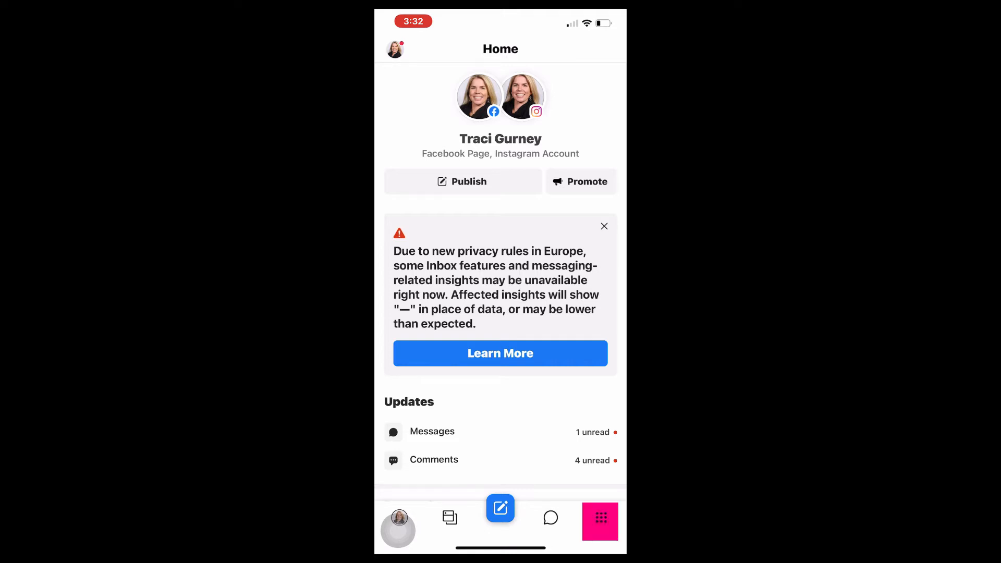
Open the Facebook Page preview from the grid menu and choose Edit Page.
left_click(599, 521)
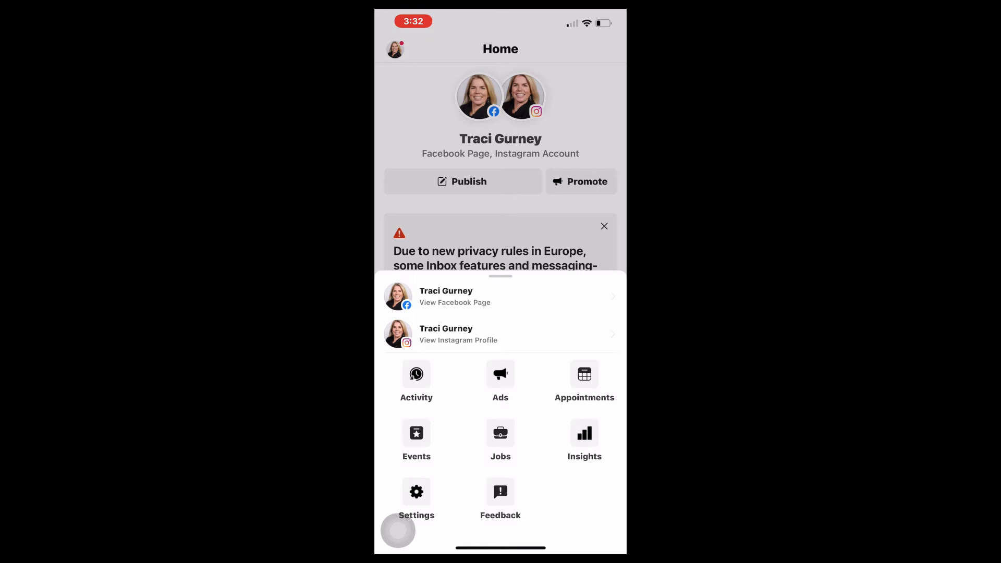
left_click(501, 296)
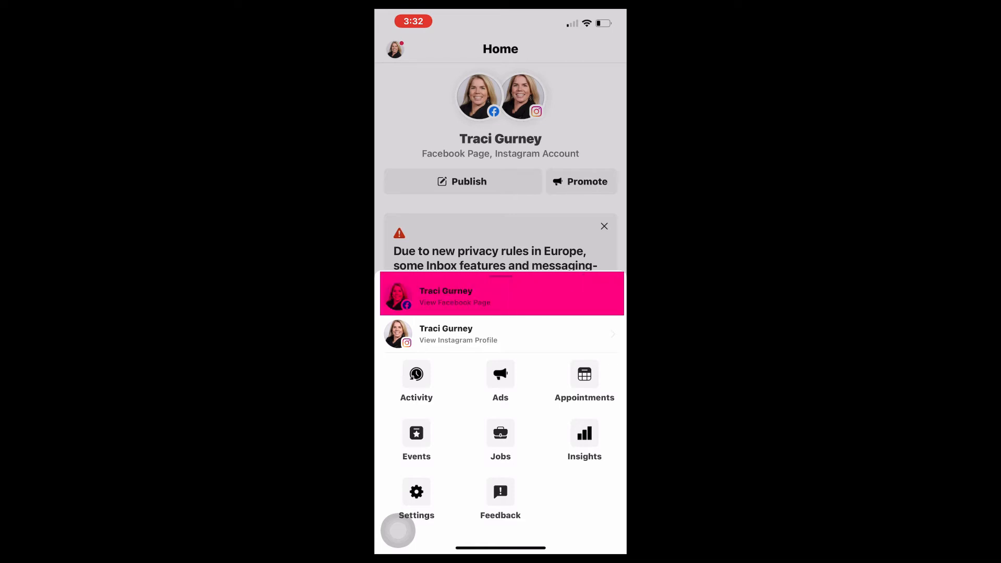
left_click(501, 294)
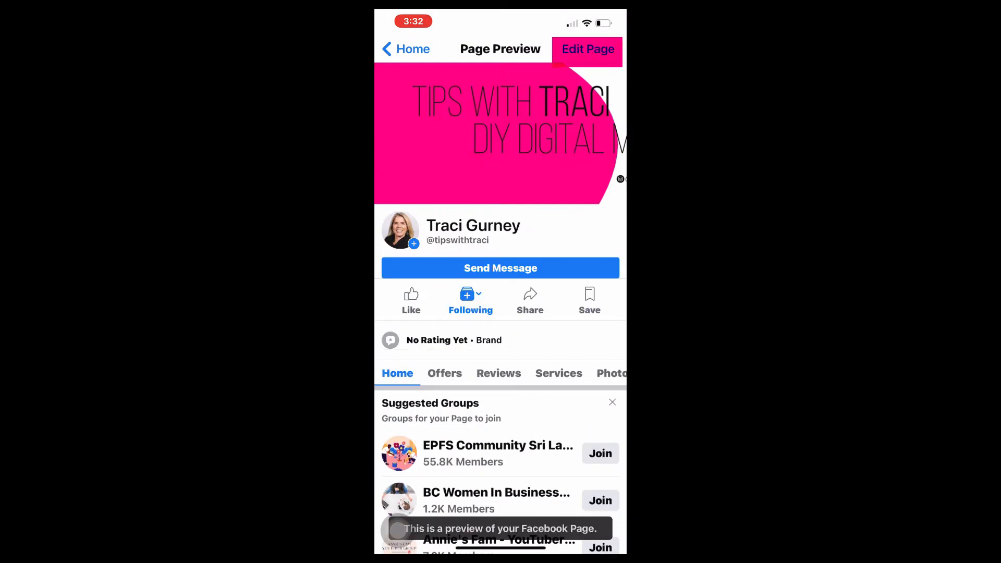
left_click(588, 49)
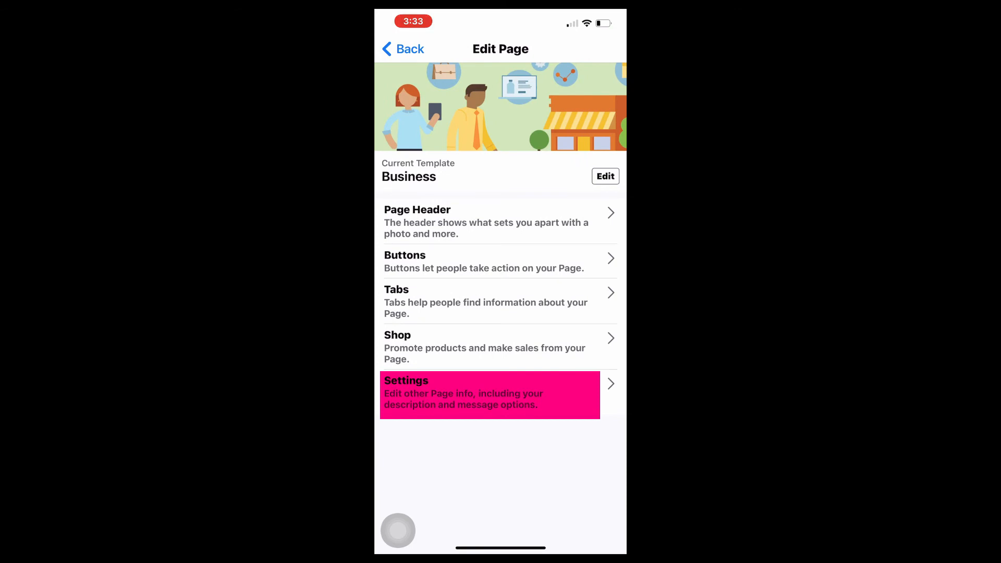
Go from Edit Page to Settings, then People and Other Pages.
left_click(489, 392)
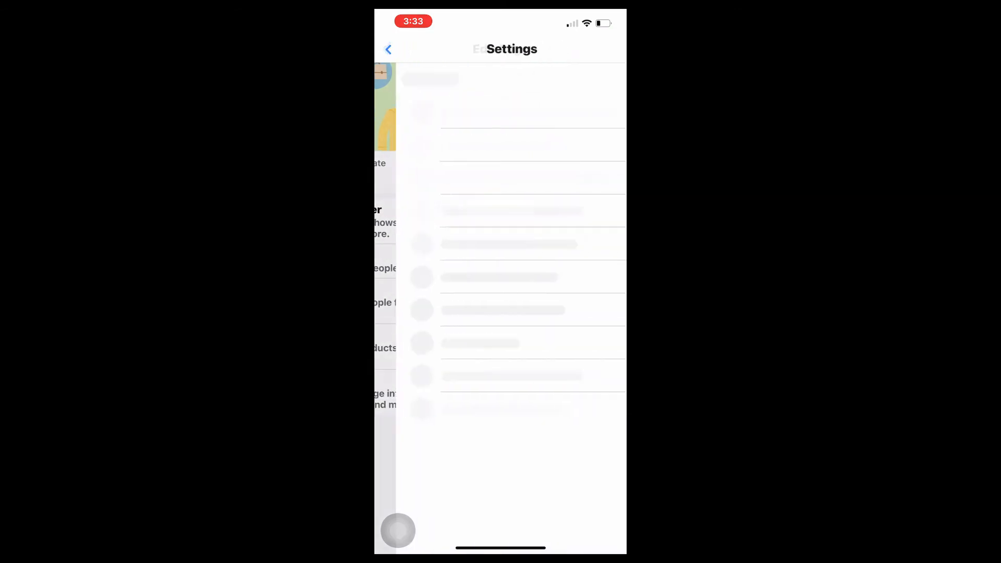
left_click(476, 247)
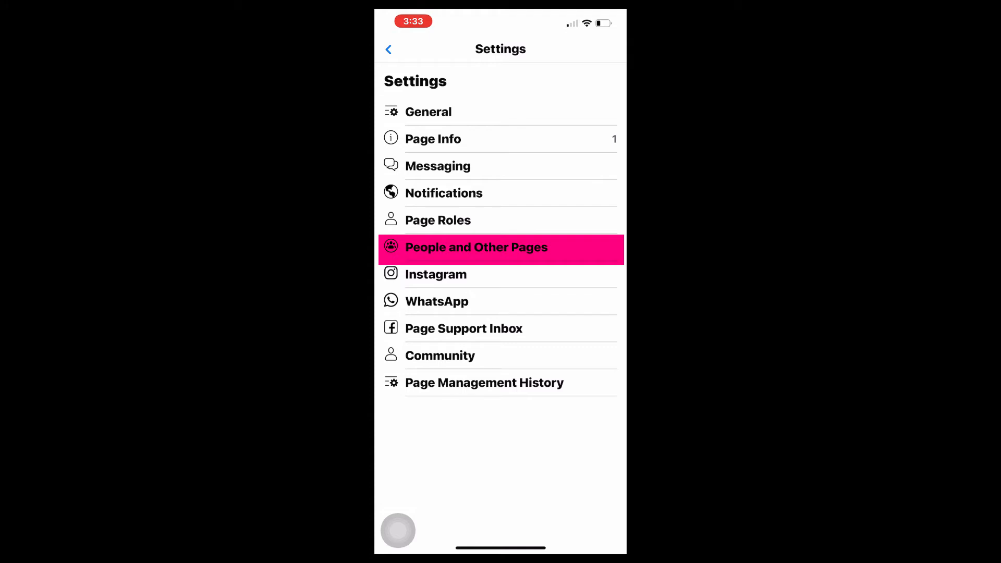
left_click(475, 248)
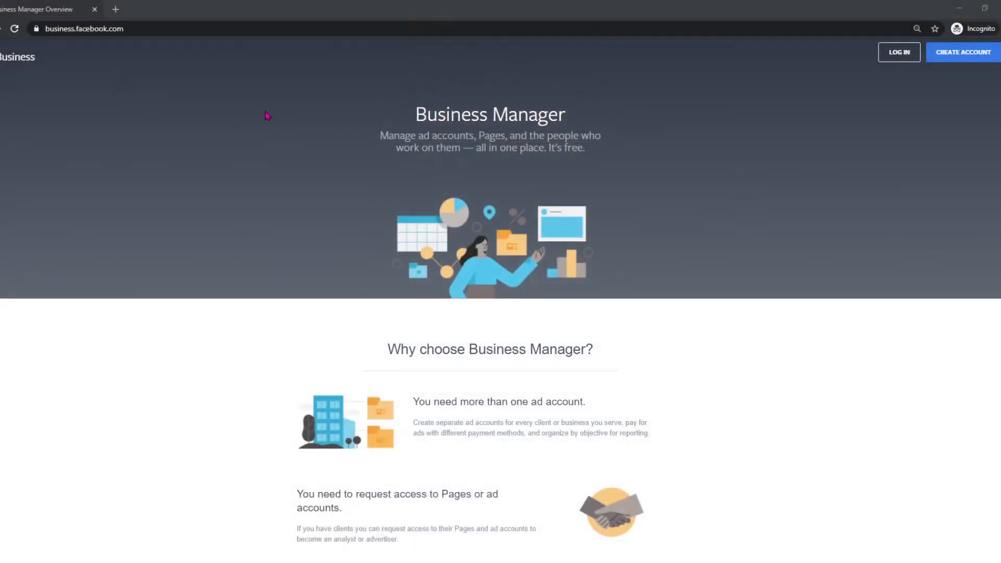
mouse_move(956, 66)
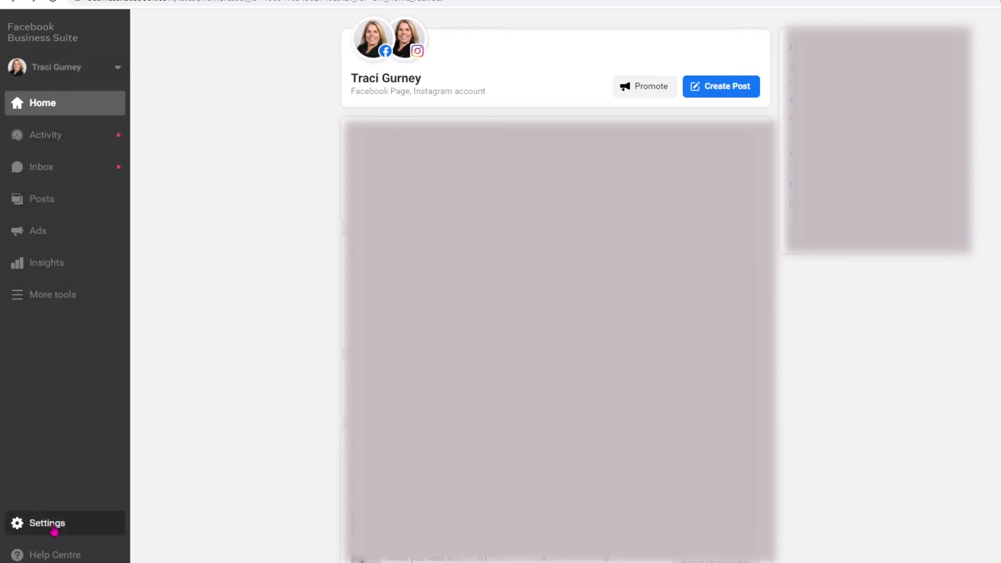
Open Settings in the desktop sidebar, then the full Page settings.
left_click(46, 523)
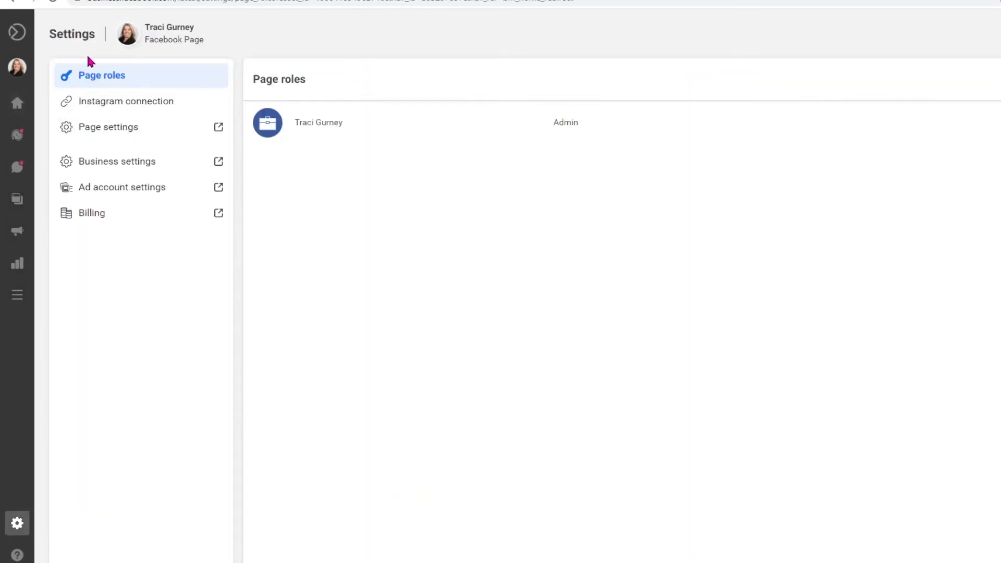
mouse_move(108, 131)
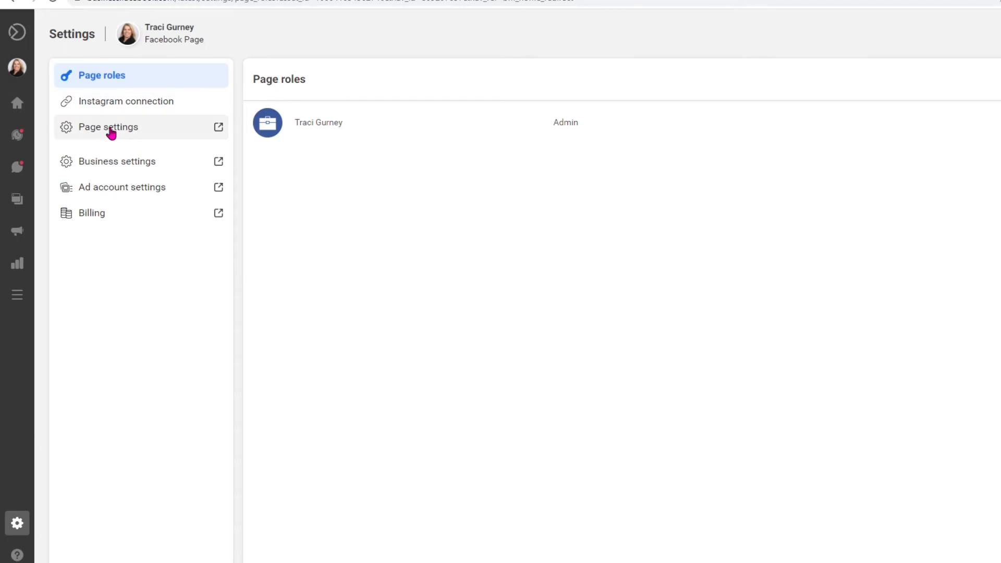
left_click(107, 127)
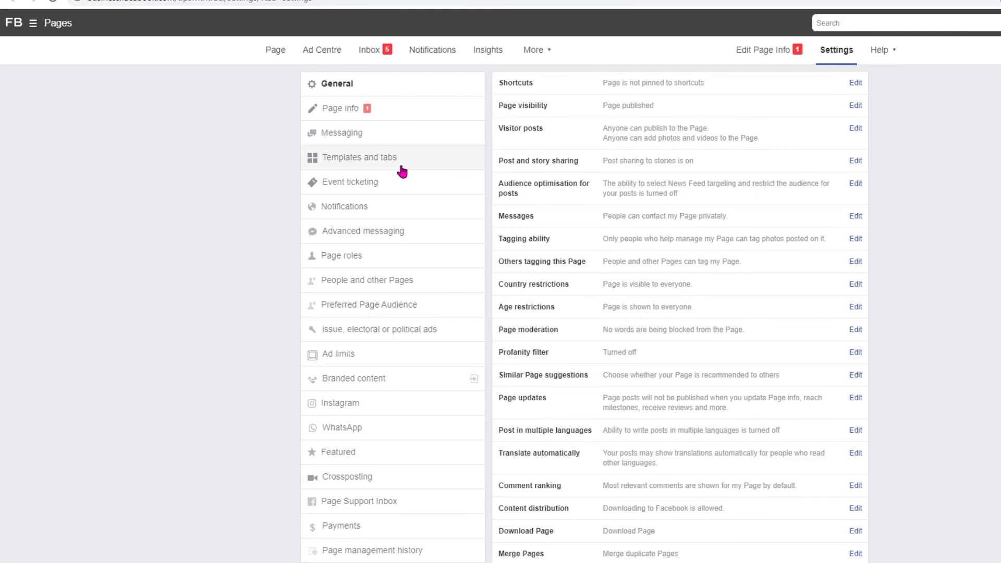
mouse_move(390, 284)
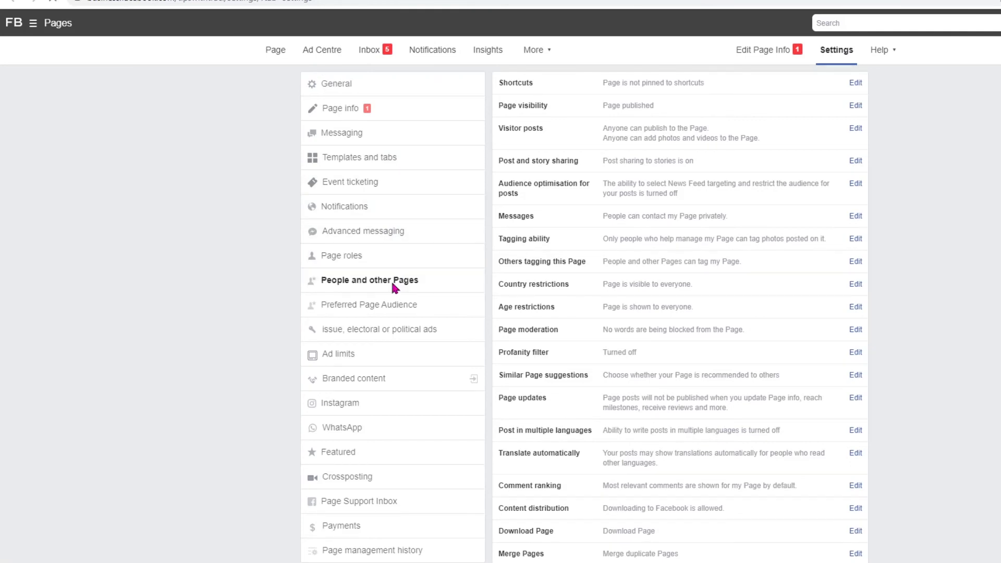
Open People and other Pages and expand the People who like this Page dropdown.
left_click(369, 280)
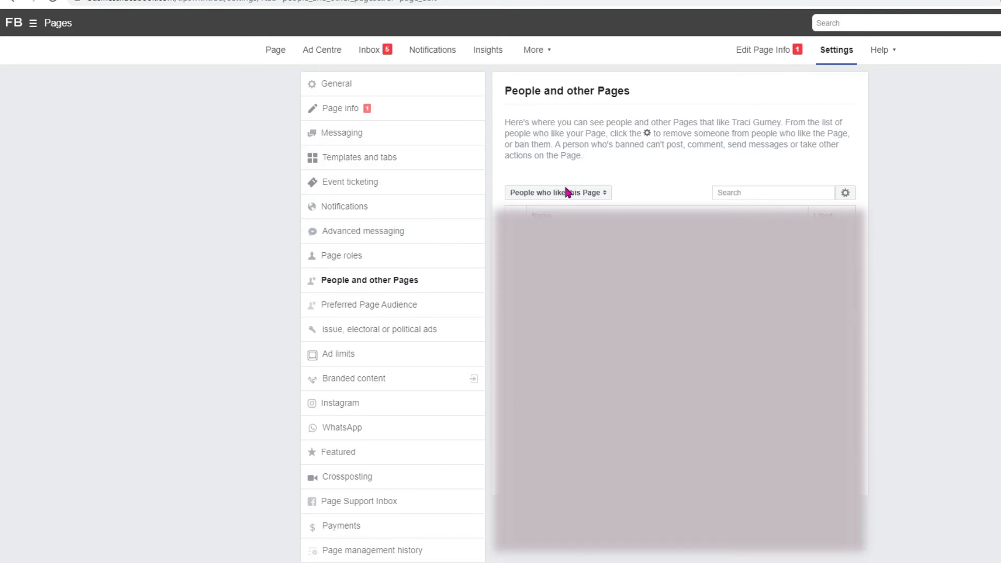
left_click(557, 192)
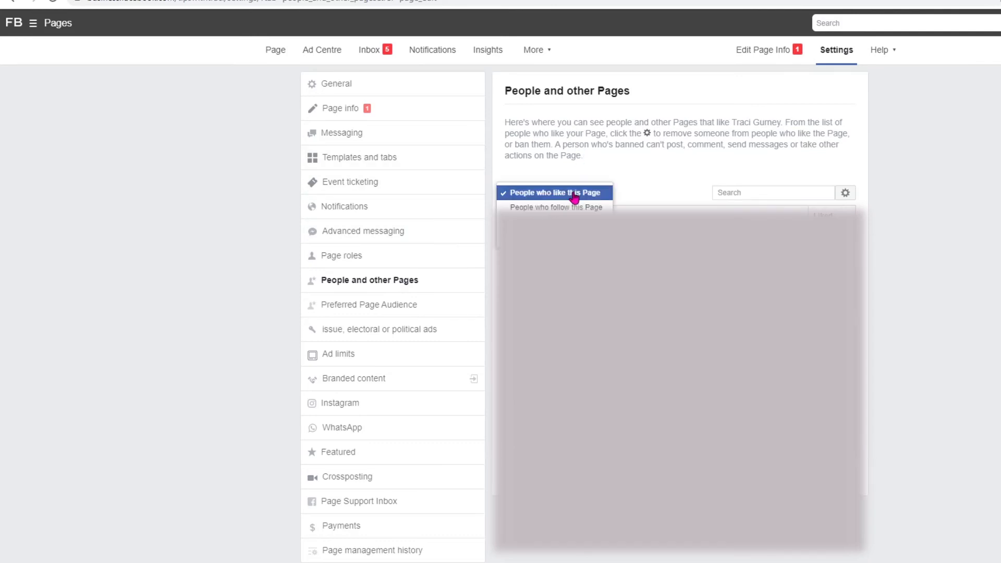
mouse_move(554, 207)
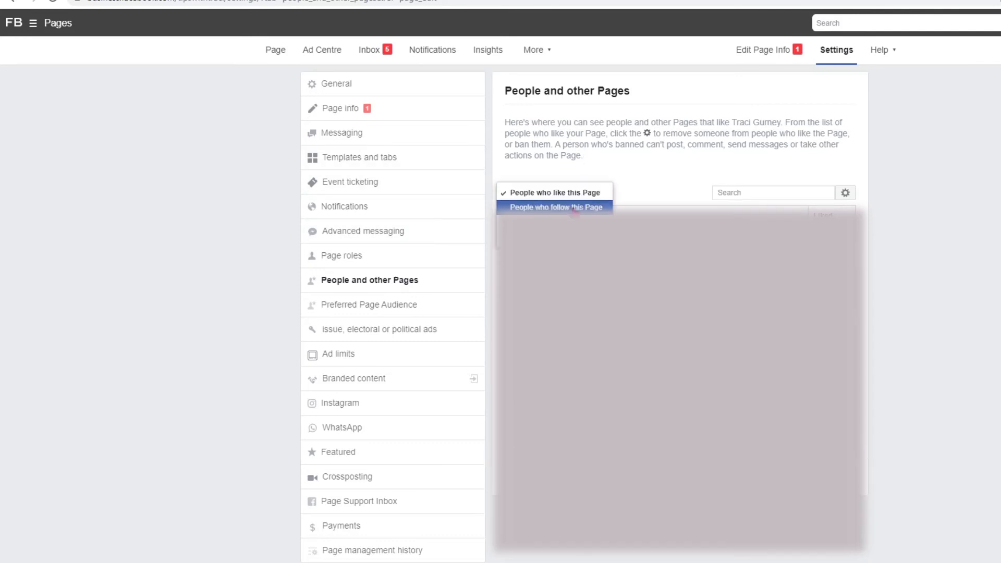